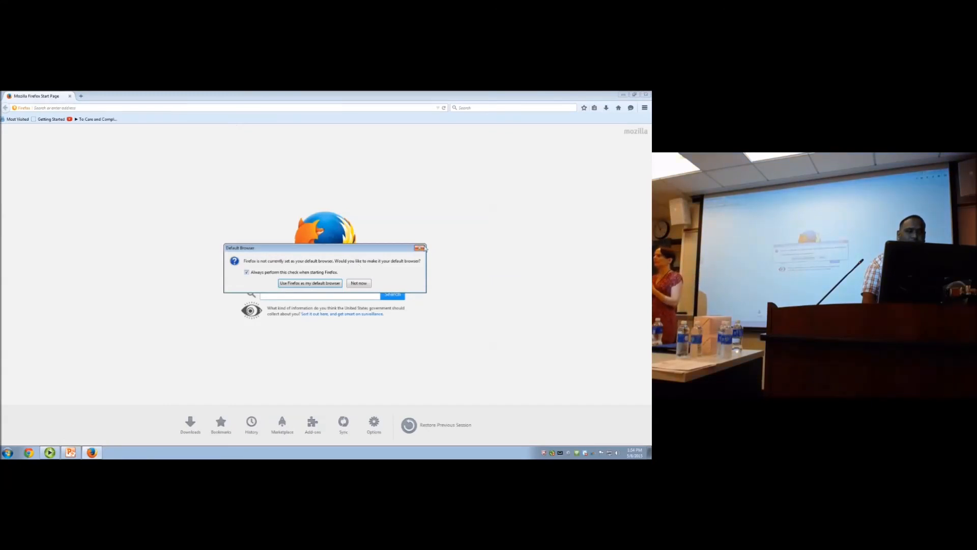
# Choose 'Not now' on the default-browser prompt and enter 'cats' in the address bar.
pyautogui.click(358, 283)
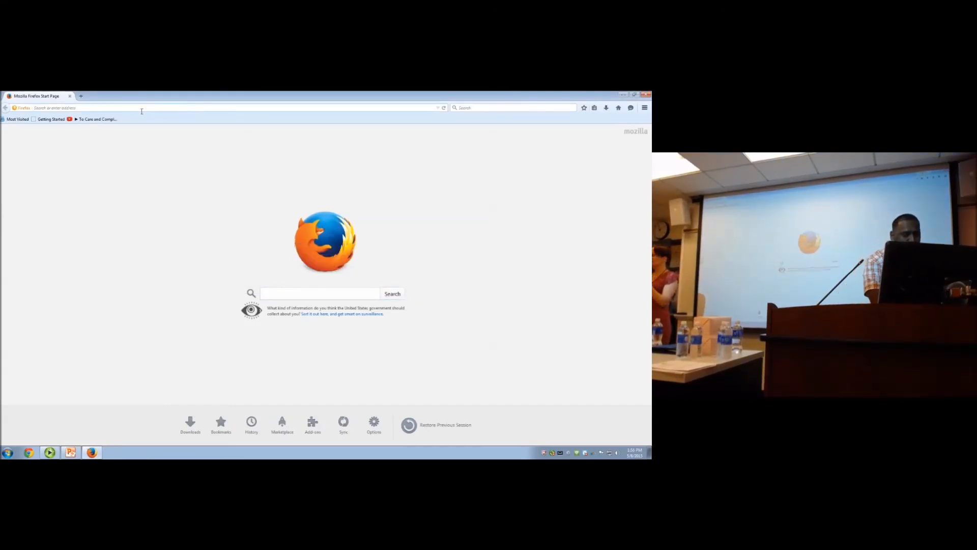
pyautogui.write('cats')
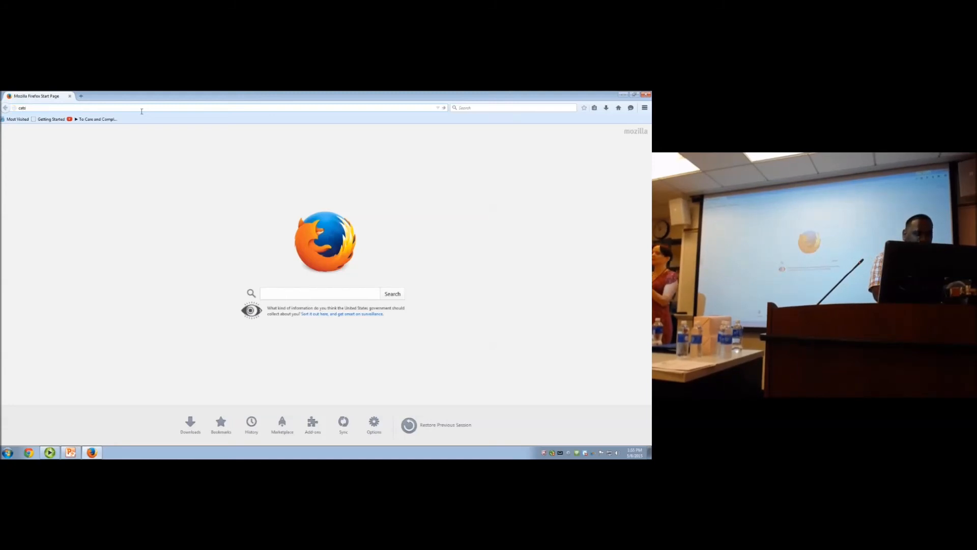